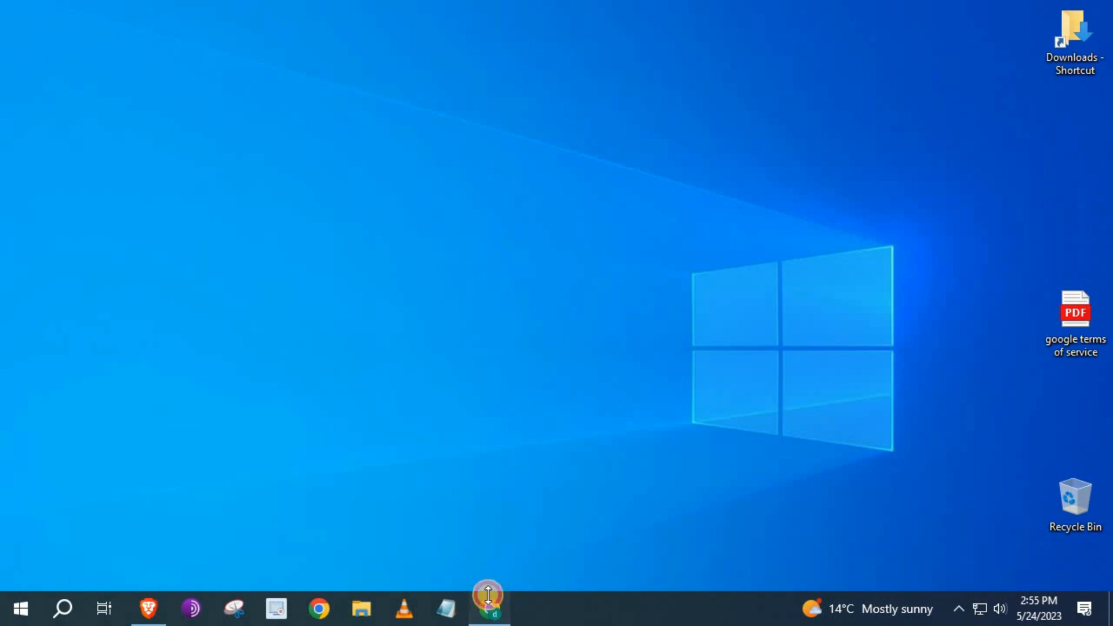
# Step: Search the web for 'google drive' and go to the Google Drive: Sign-in result
pyautogui.click(488, 608)
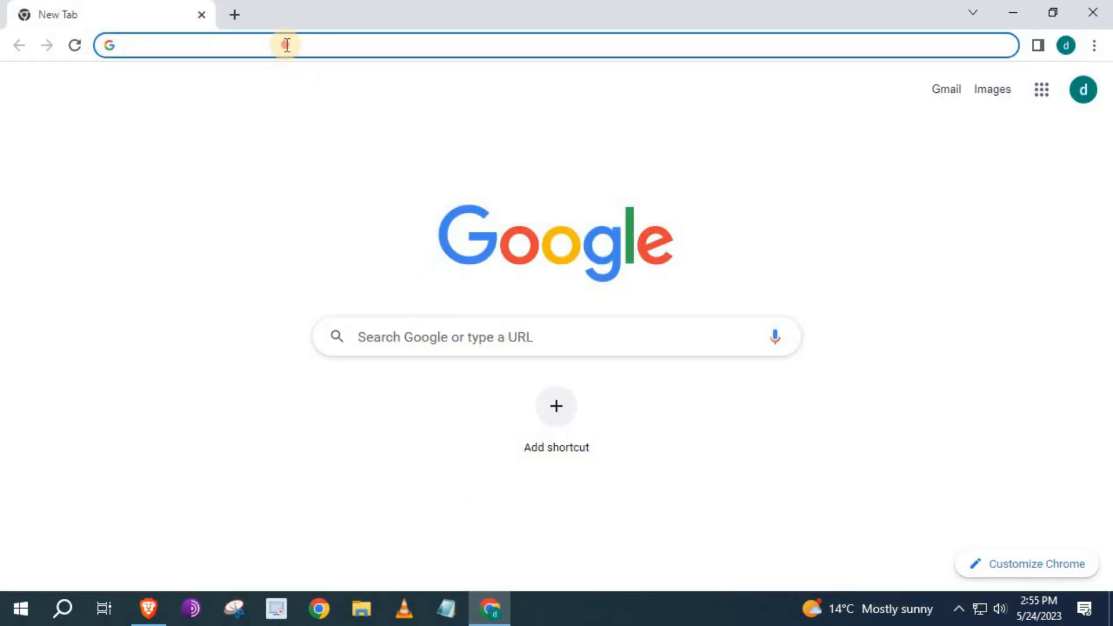
pyautogui.write('google drive')
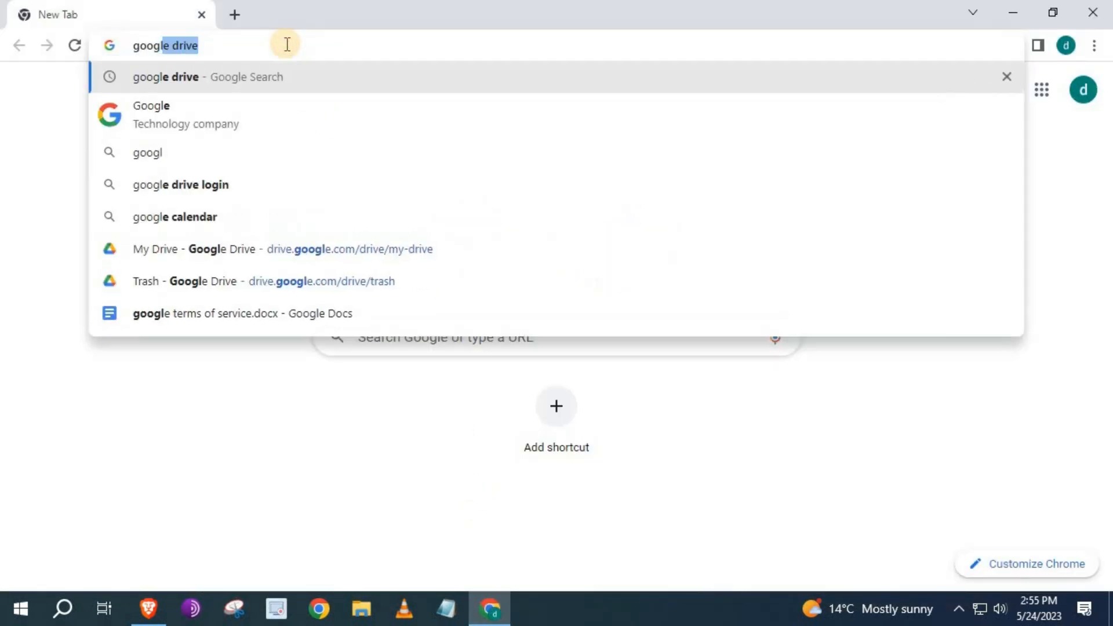
pyautogui.press('Enter')
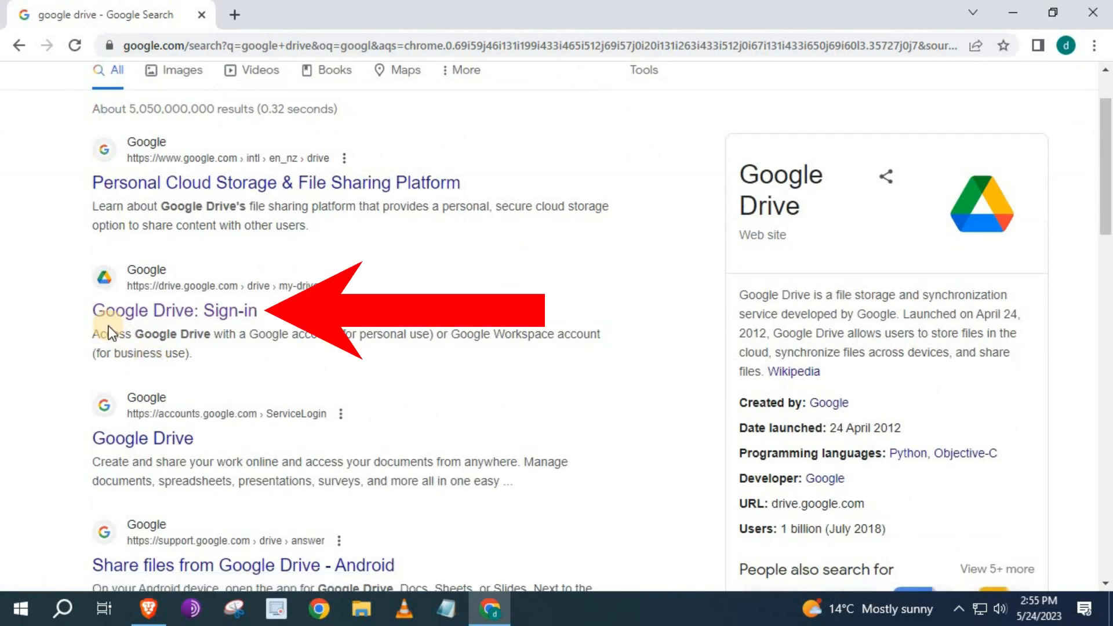
pyautogui.click(174, 310)
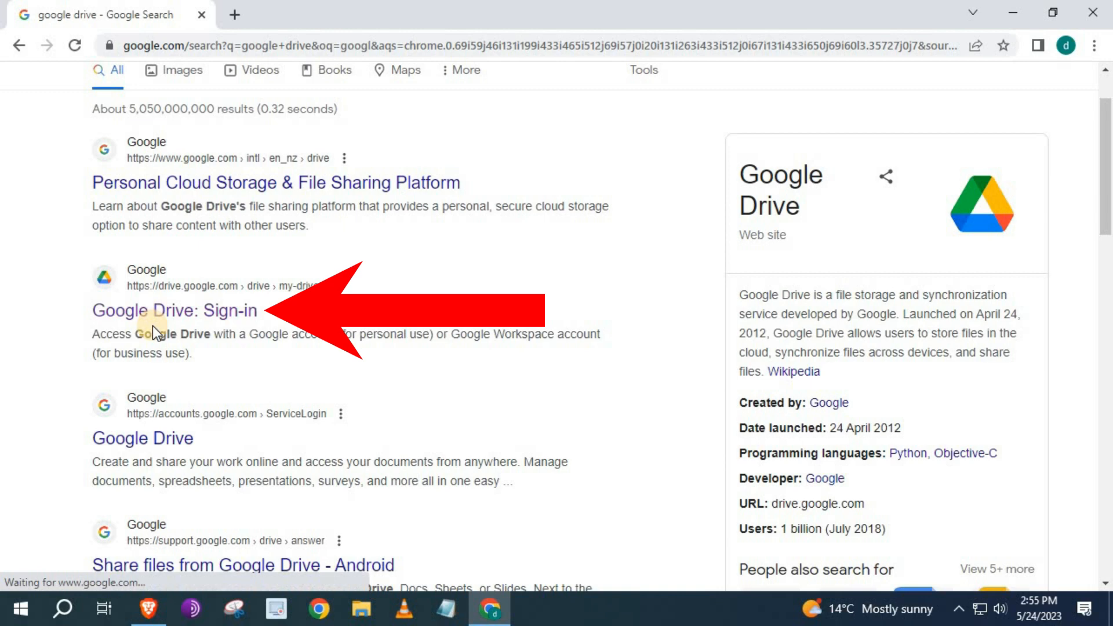
pyautogui.click(175, 311)
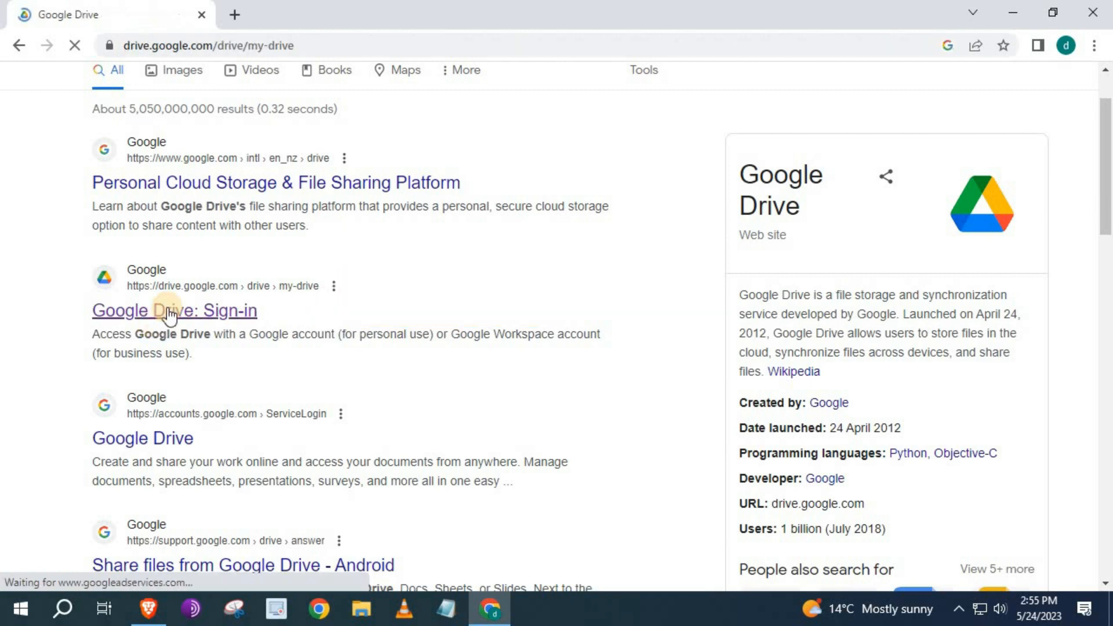
# Step: Upload 'google terms of service.pdf' from the desktop into My Drive by drag and drop
pyautogui.click(175, 311)
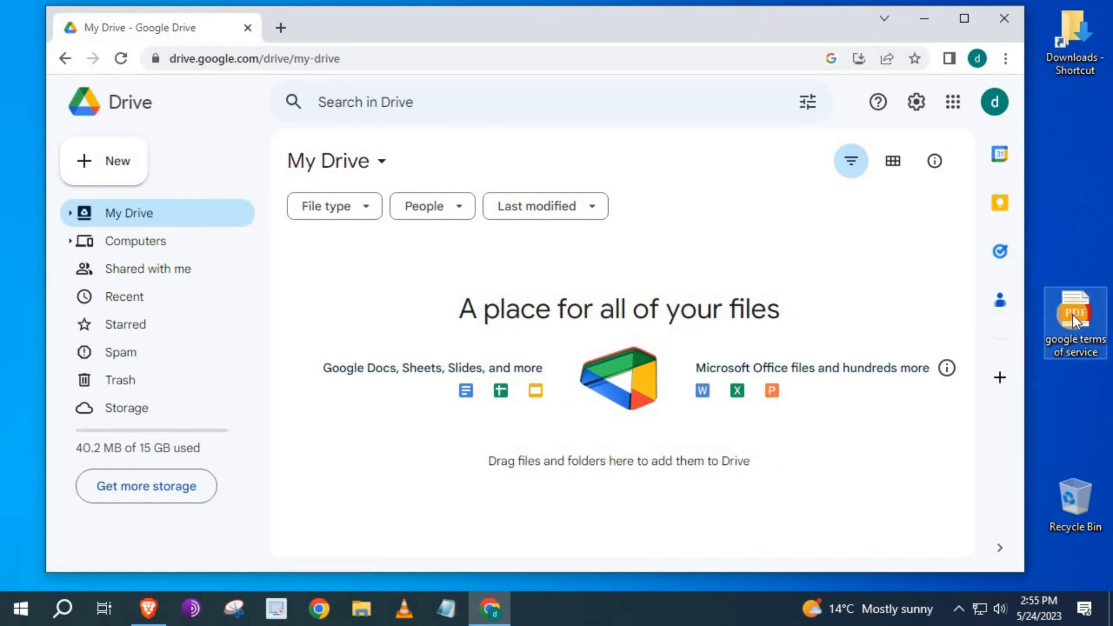
pyautogui.moveTo(1074, 315); pyautogui.dragTo(615, 294)
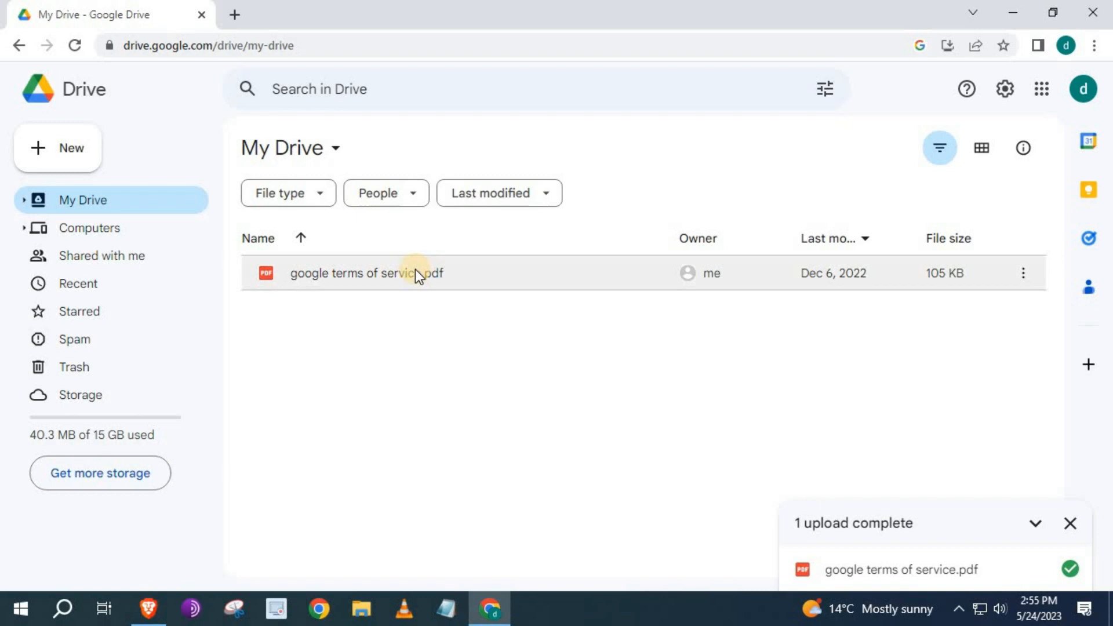
pyautogui.moveTo(418, 274)
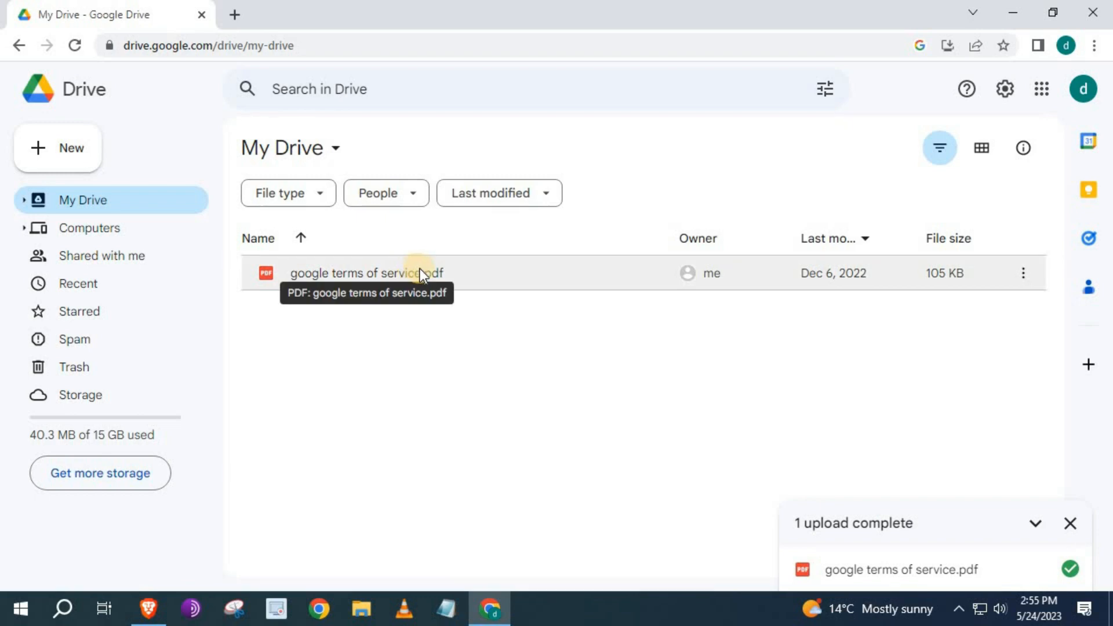
# Step: Preview 'google terms of service.pdf' in Drive and download a copy to the computer
pyautogui.doubleClick(364, 274)
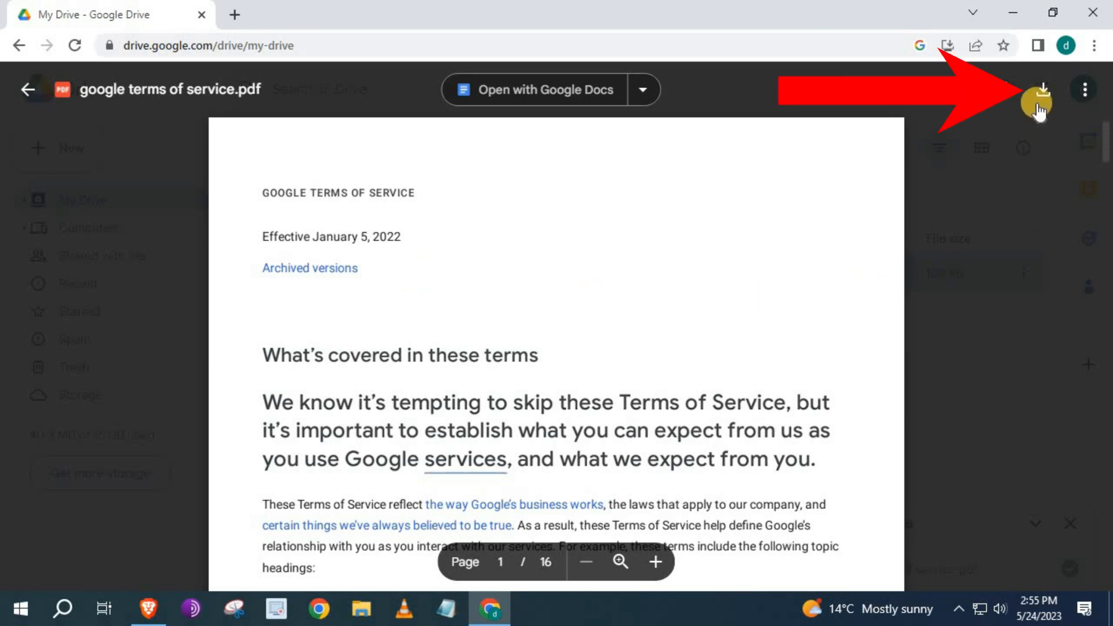
pyautogui.moveTo(1040, 91)
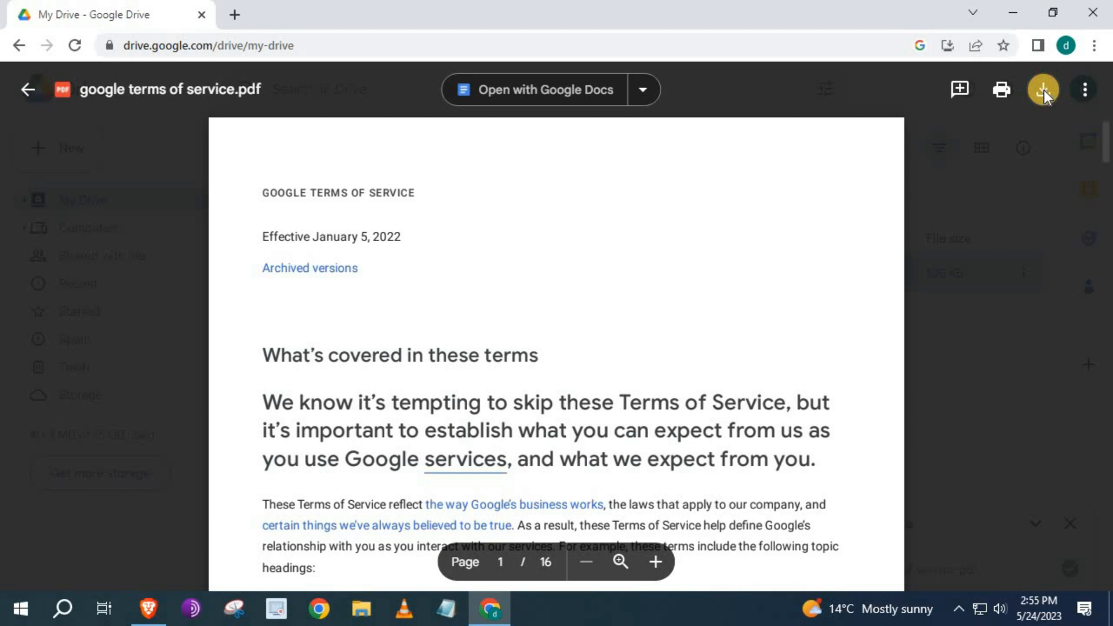
pyautogui.click(1042, 90)
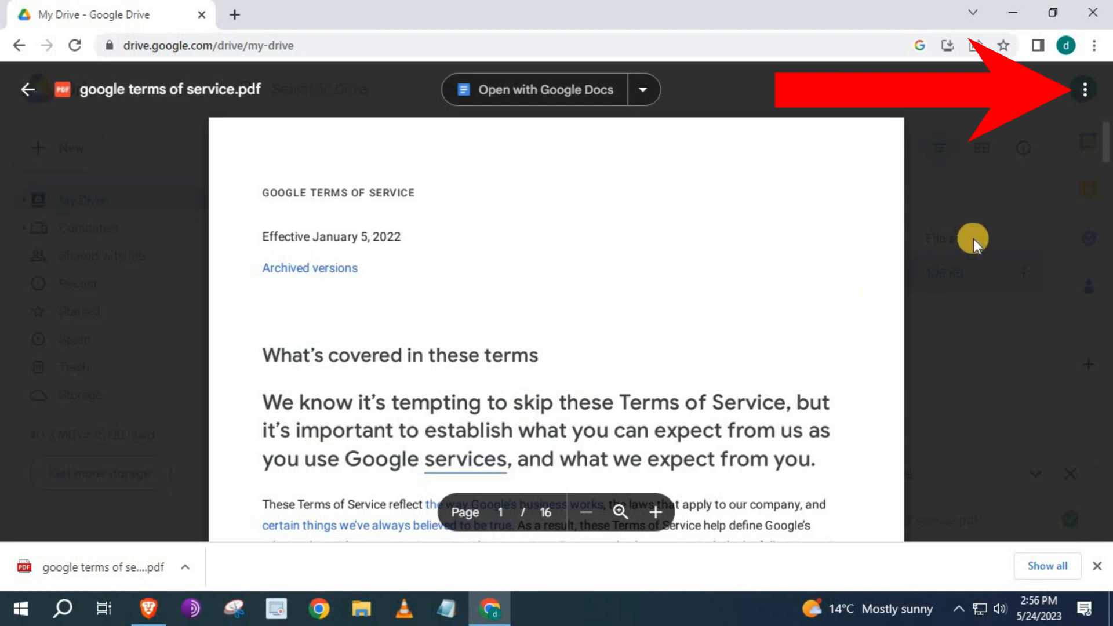
pyautogui.moveTo(1084, 89)
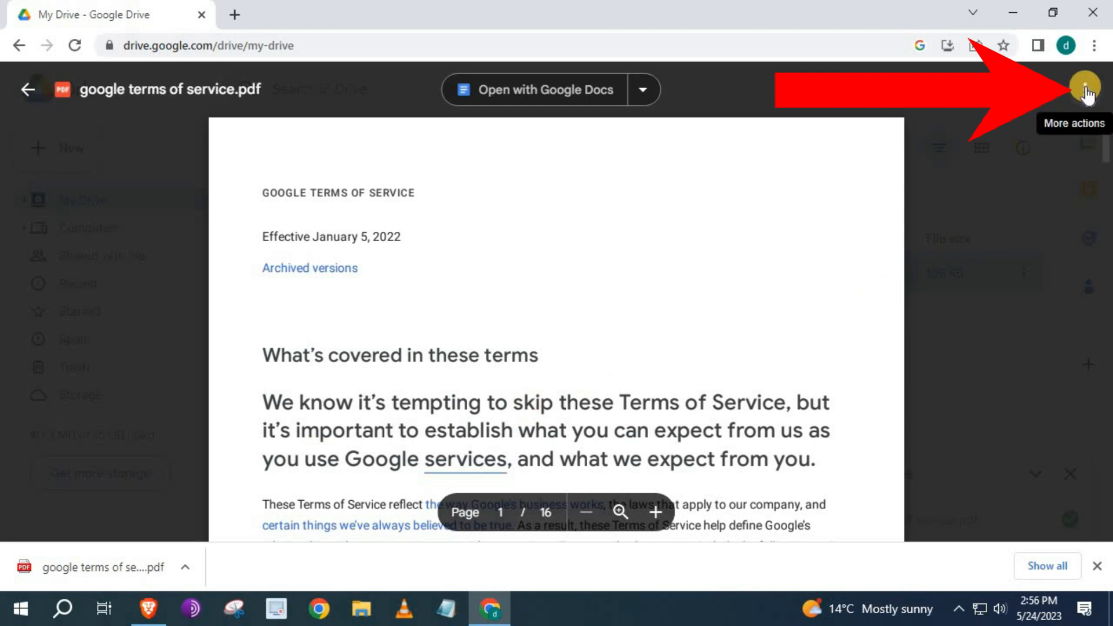
# Step: Share the PDF as 'Anyone with the link' viewer and copy its share link
pyautogui.click(1084, 89)
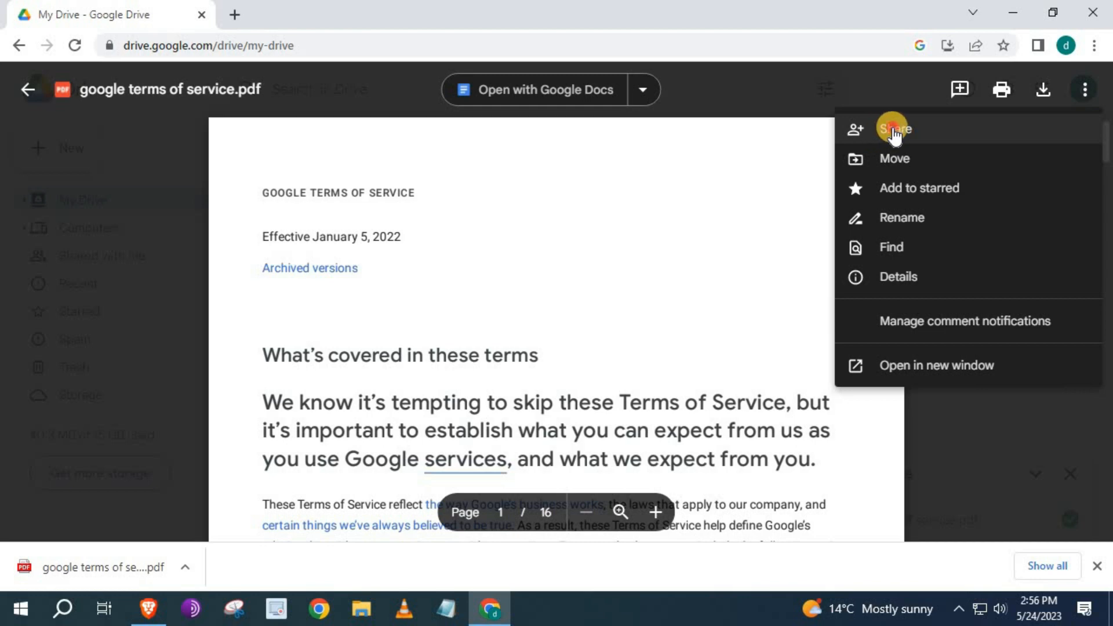
pyautogui.click(893, 129)
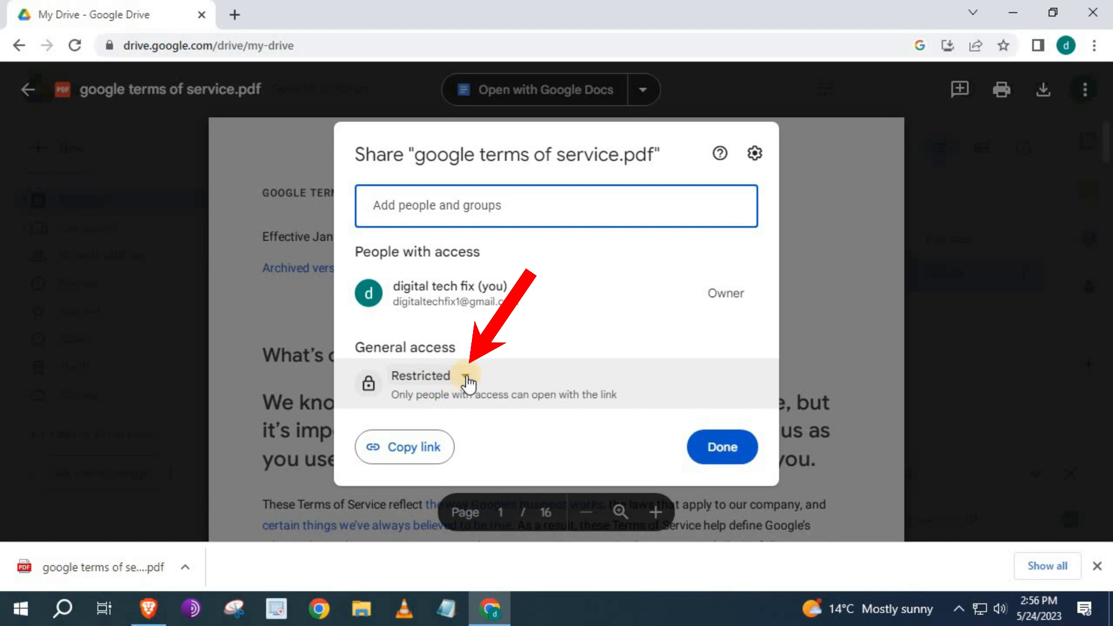
pyautogui.click(425, 384)
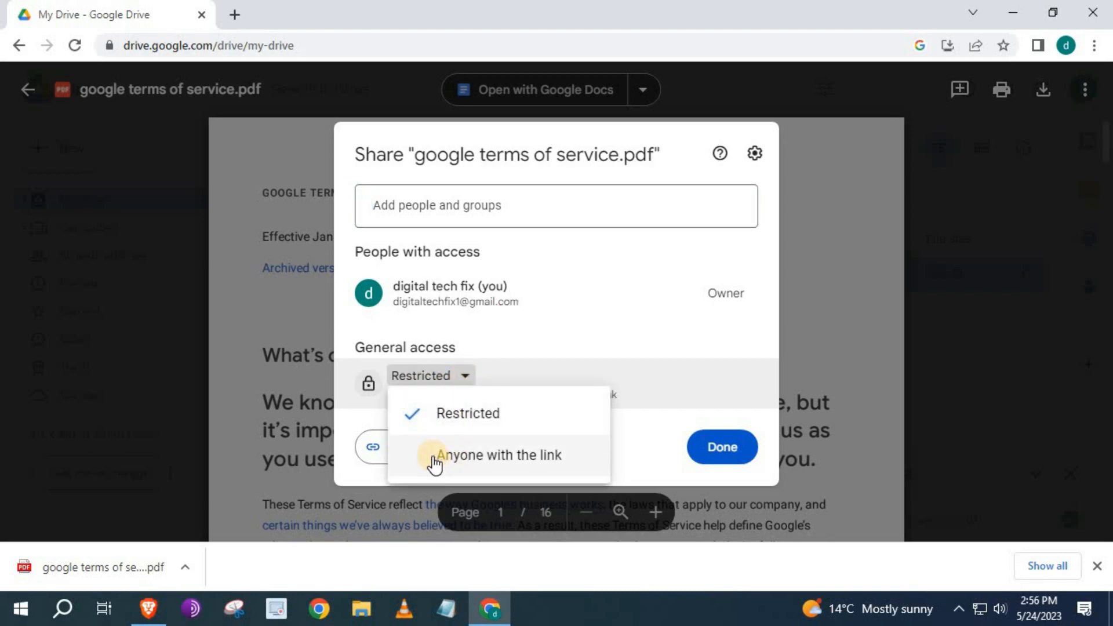
pyautogui.moveTo(476, 448)
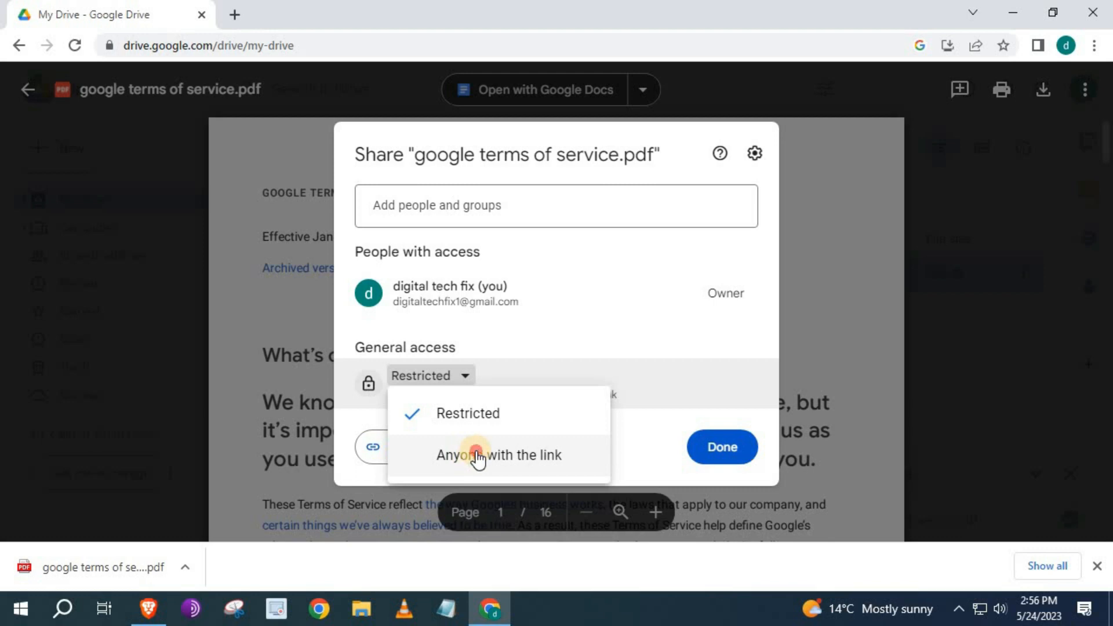
pyautogui.click(499, 455)
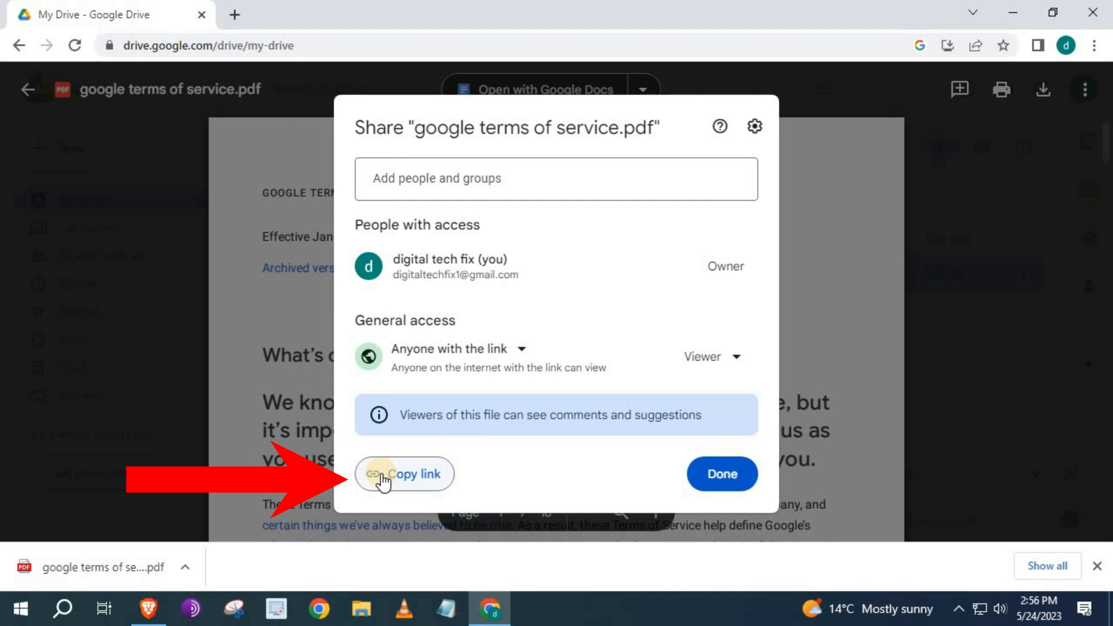
pyautogui.click(404, 474)
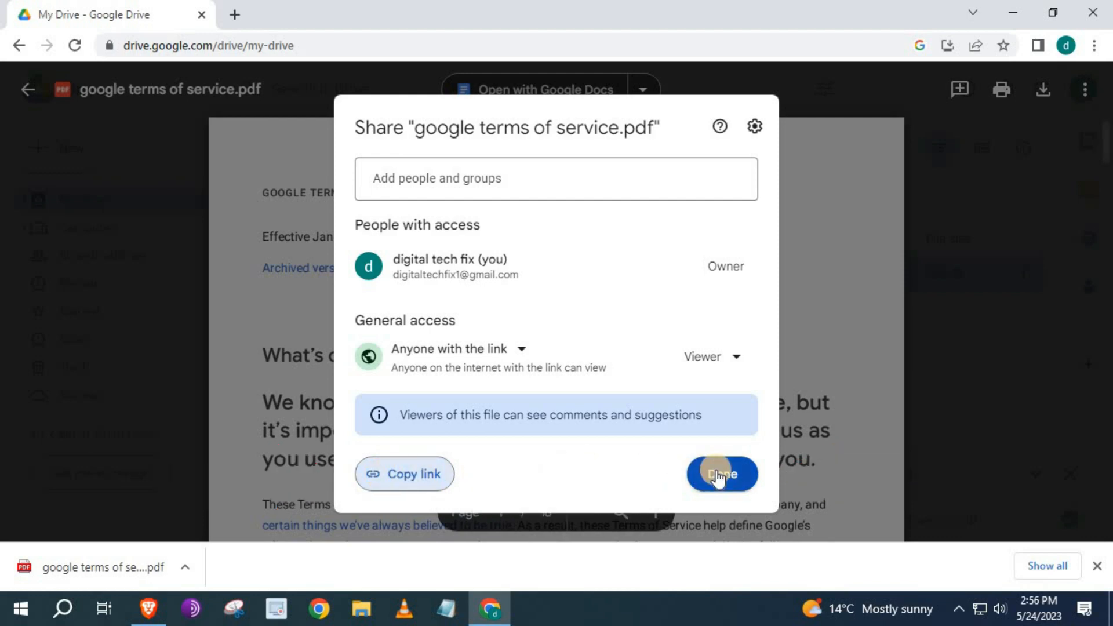
pyautogui.click(720, 473)
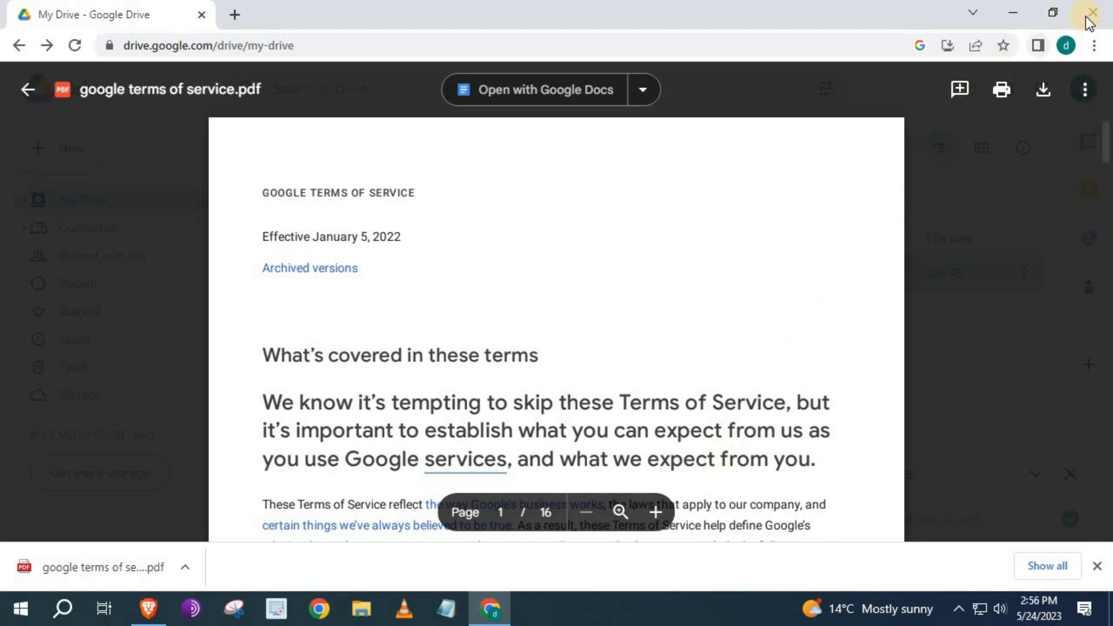
# Step: Load the copied drive.google.com share link in Brave and start downloading the PDF
pyautogui.click(1092, 13)
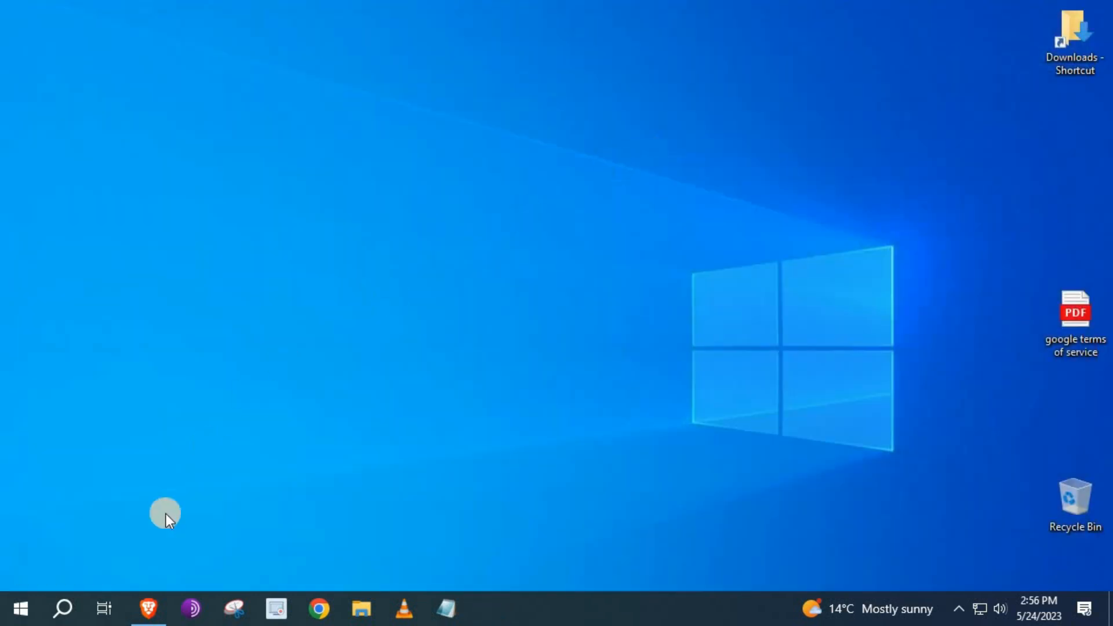
pyautogui.click(149, 609)
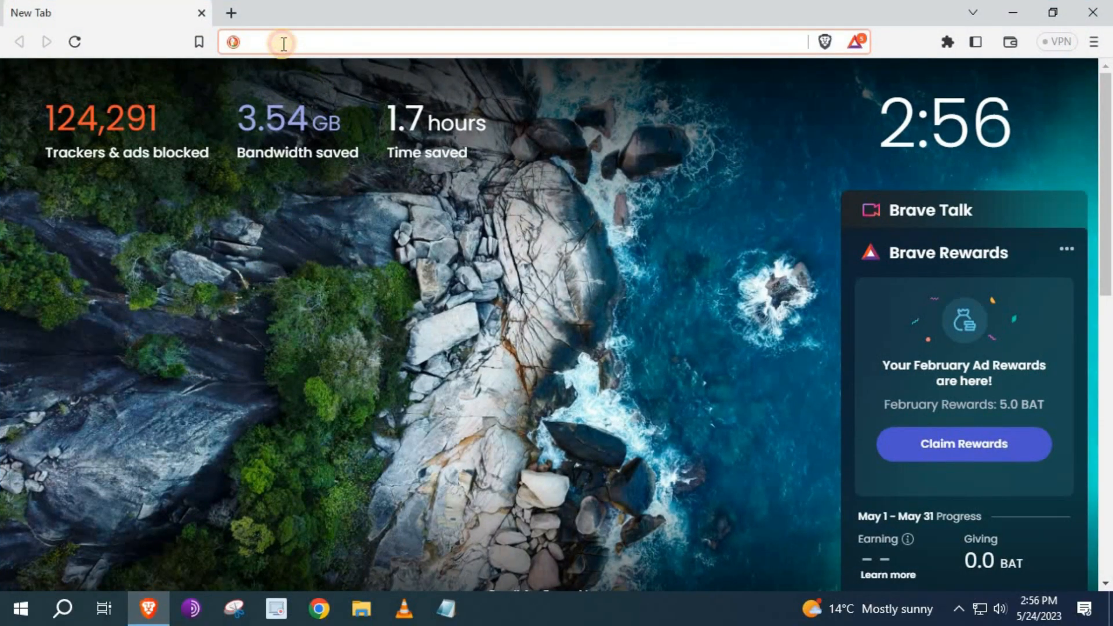
pyautogui.write('https://drive.google.com/file/d/1gSboVGP1t203fjdZzS72reiKrV7Qpk-1/view?usp=sharing')
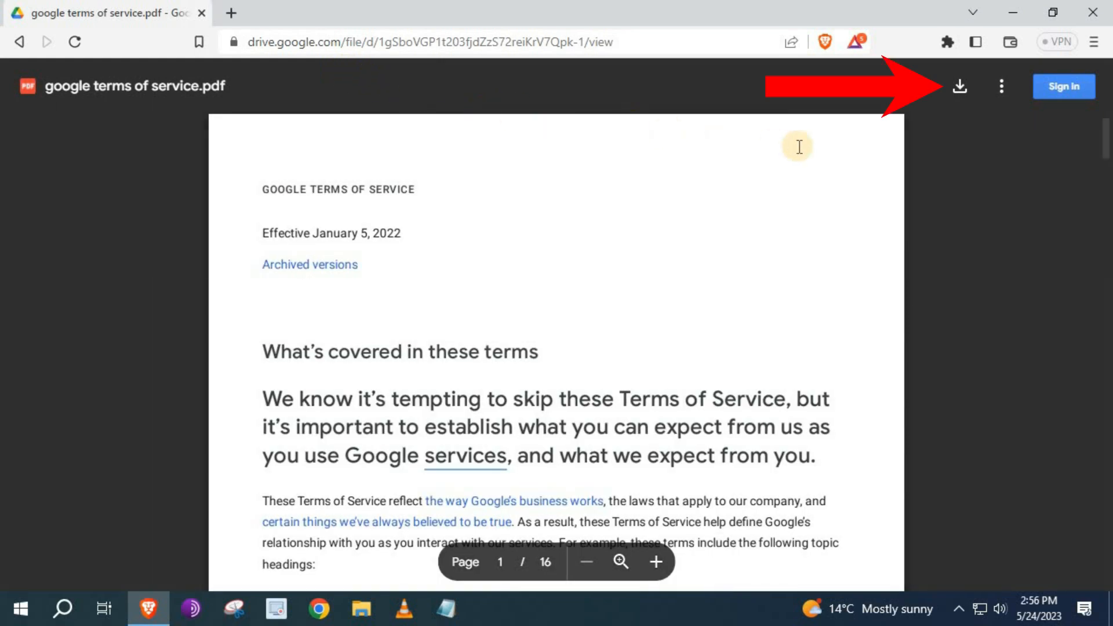
pyautogui.moveTo(959, 85)
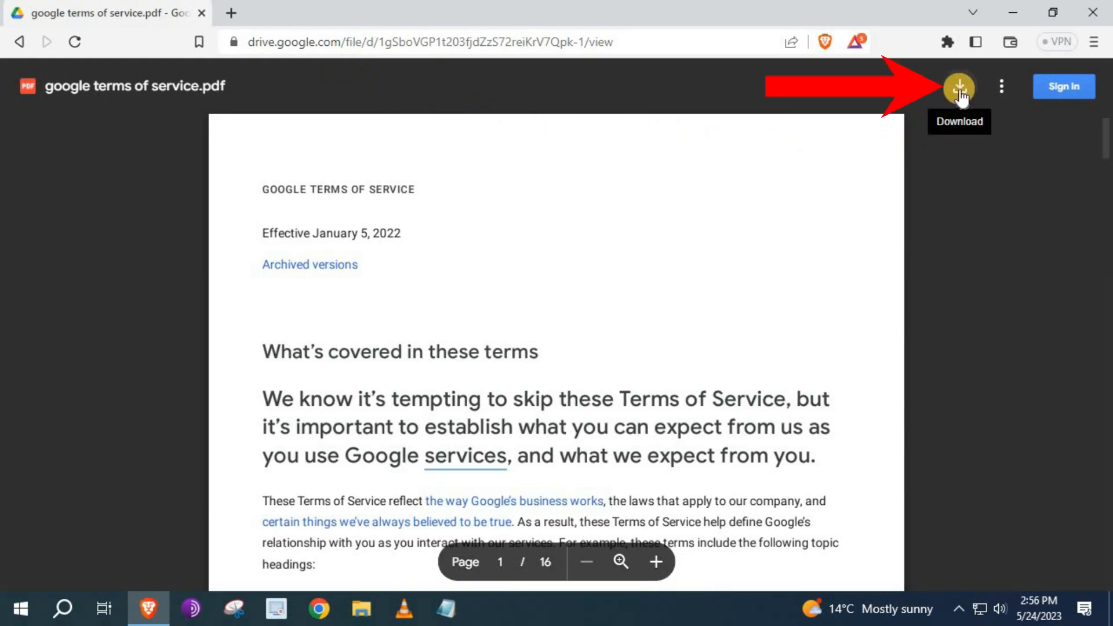
pyautogui.click(959, 86)
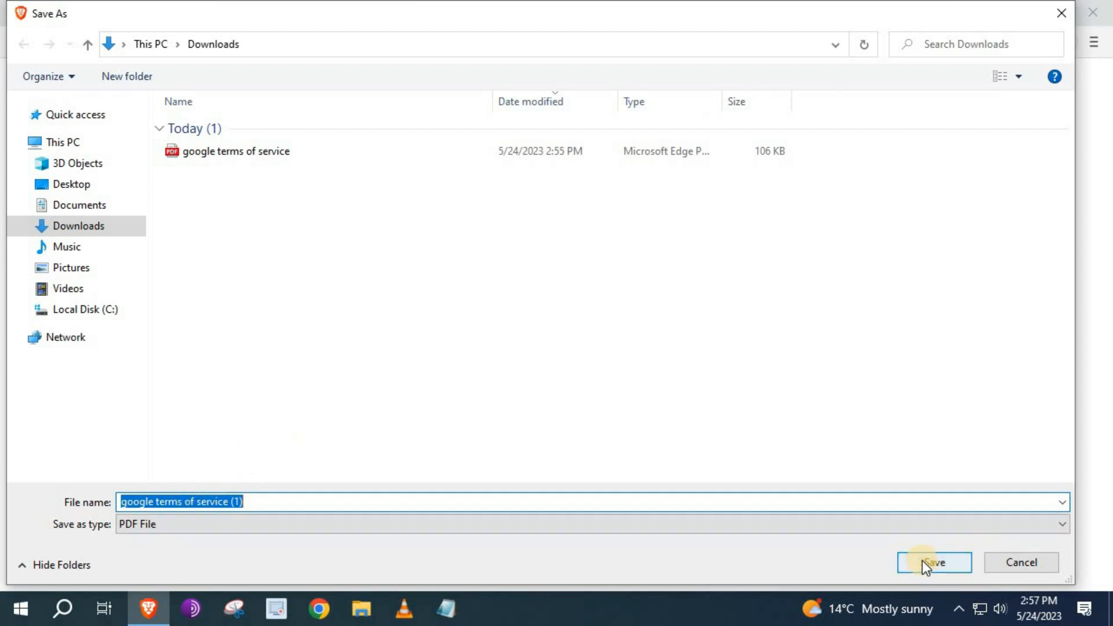
# Step: Save the second PDF copy, then check the Downloads folder and close it
pyautogui.click(933, 563)
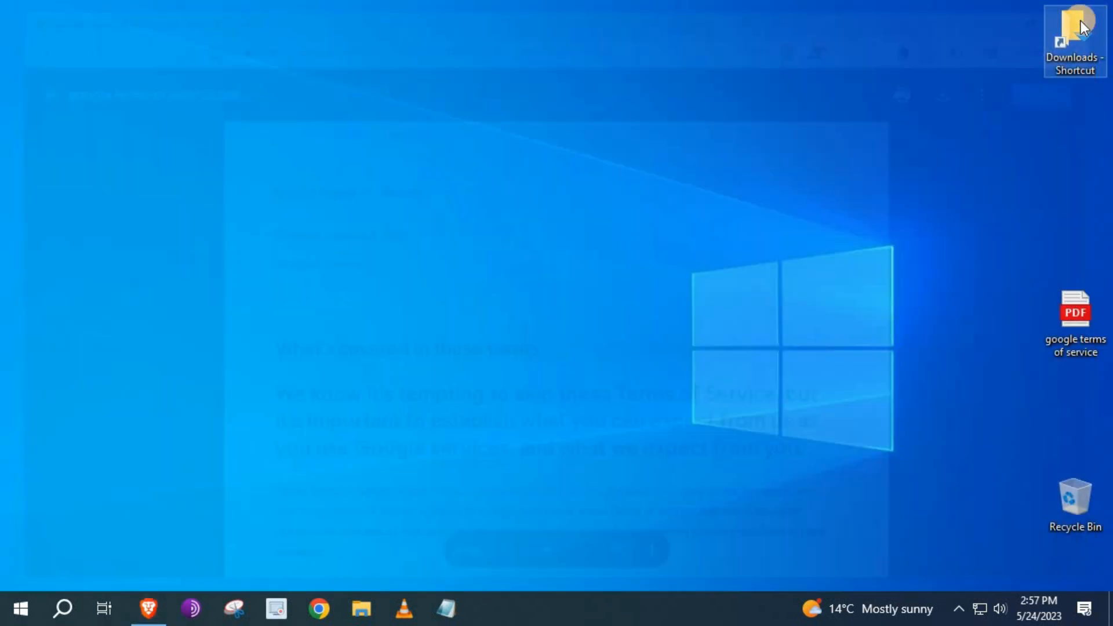
pyautogui.doubleClick(1074, 40)
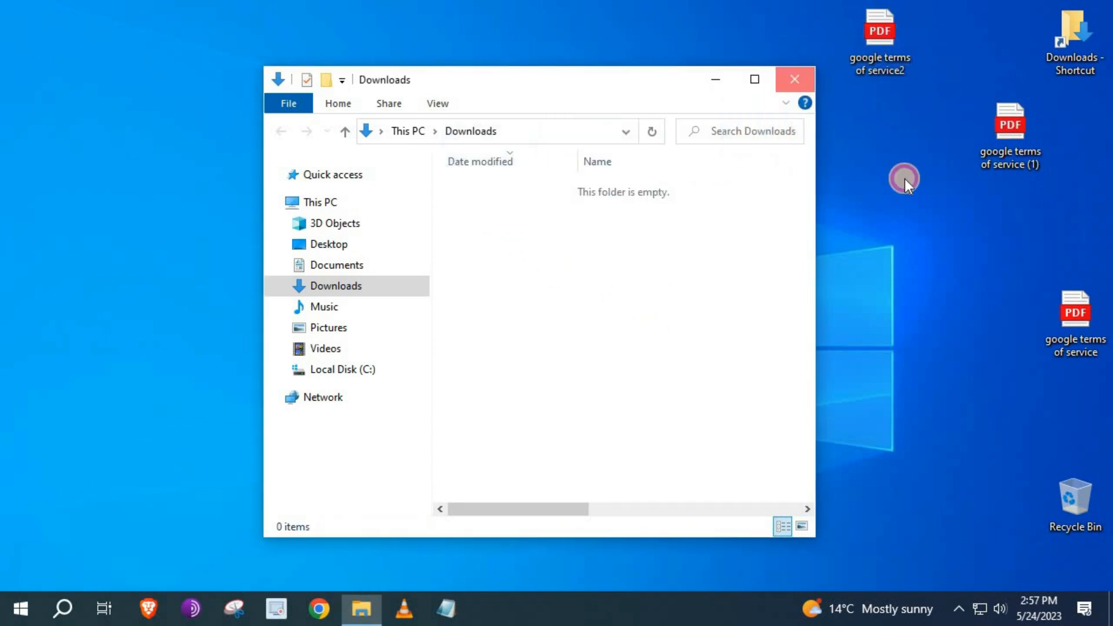
pyautogui.click(793, 79)
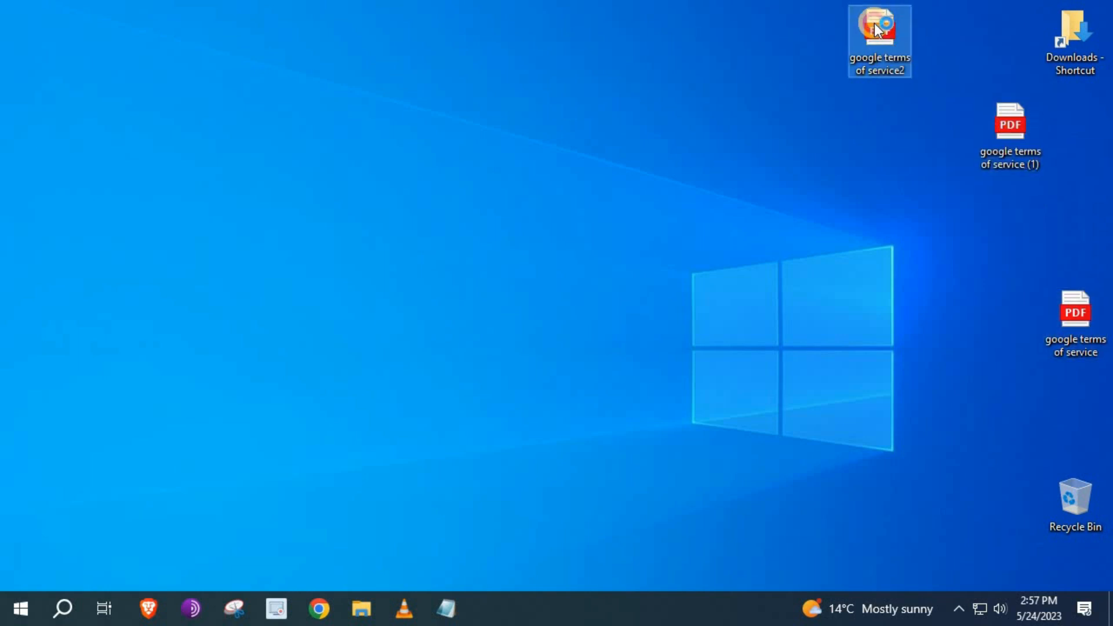
# Step: View 'google terms of service2' and the other two PDF copies as separate Edge tabs
pyautogui.doubleClick(879, 36)
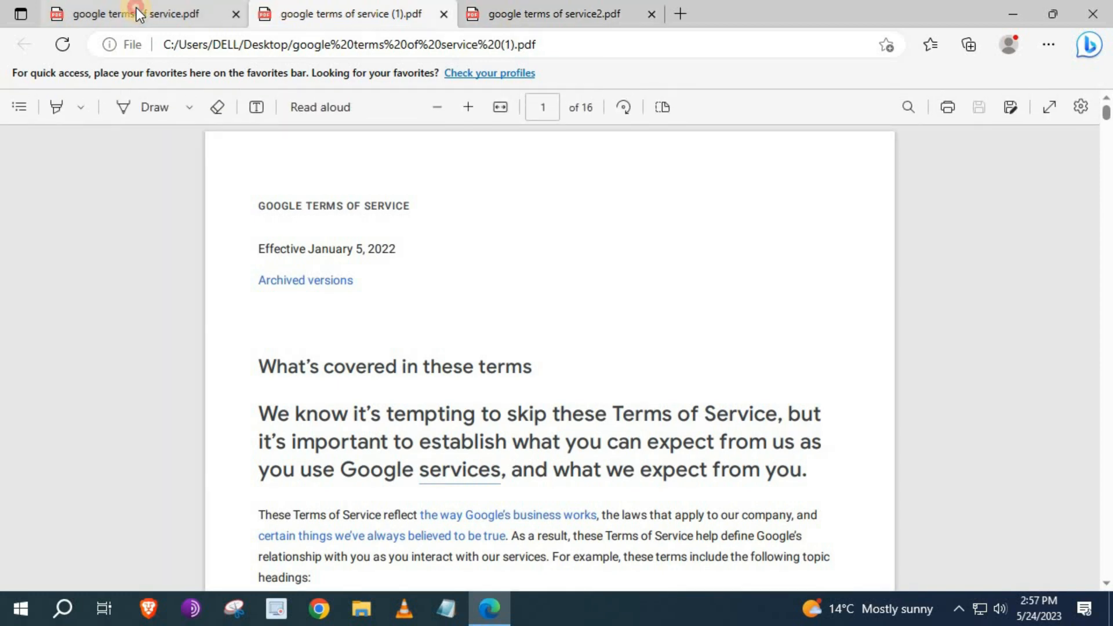
pyautogui.click(127, 14)
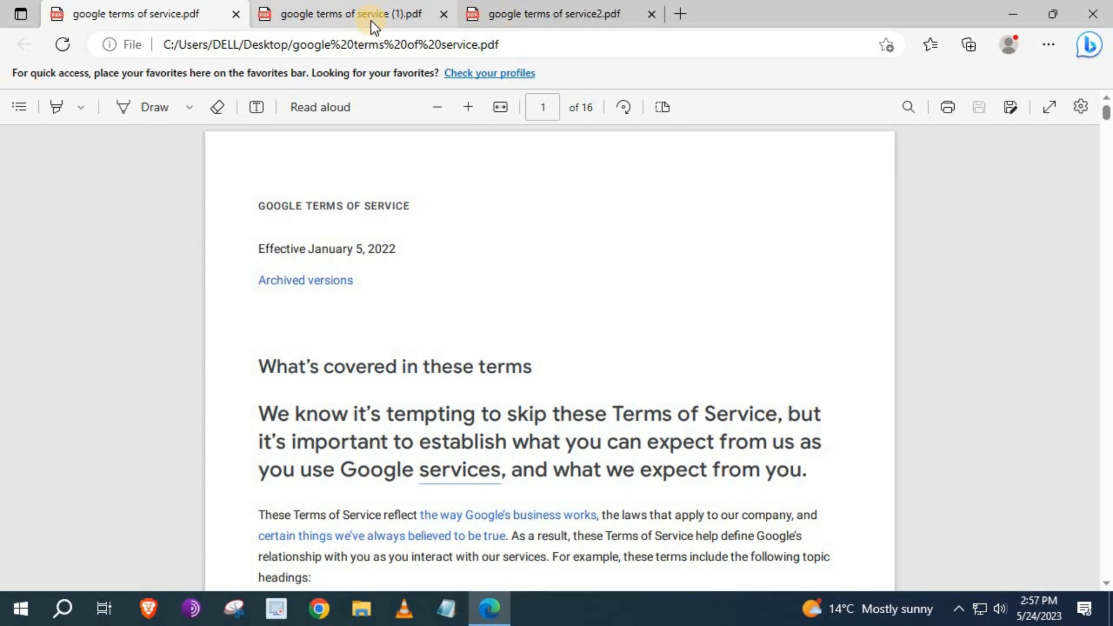
pyautogui.click(558, 14)
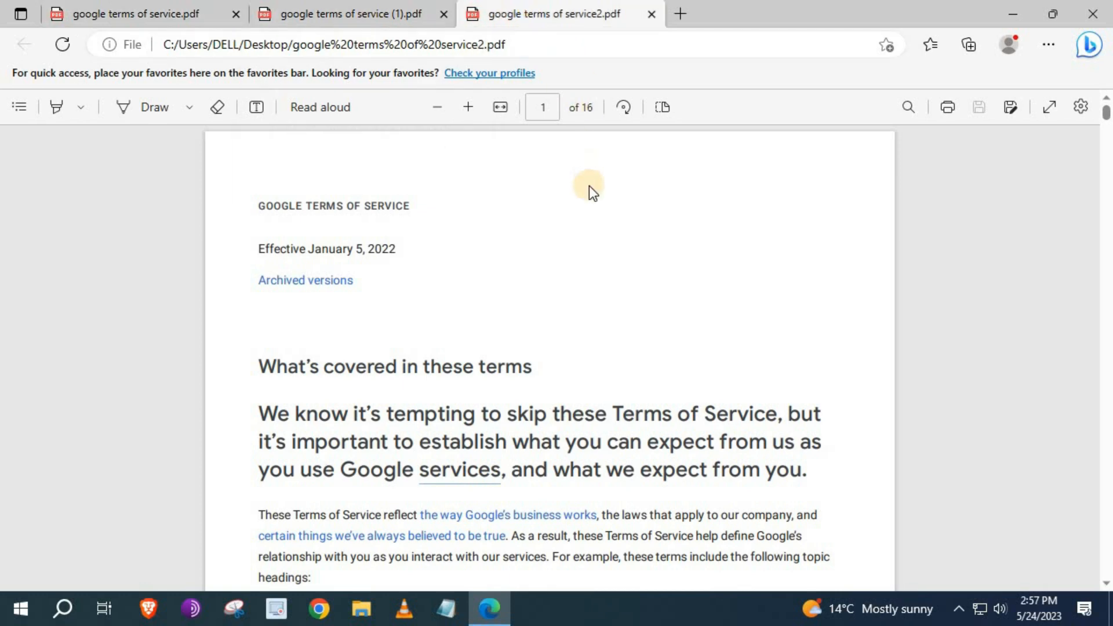